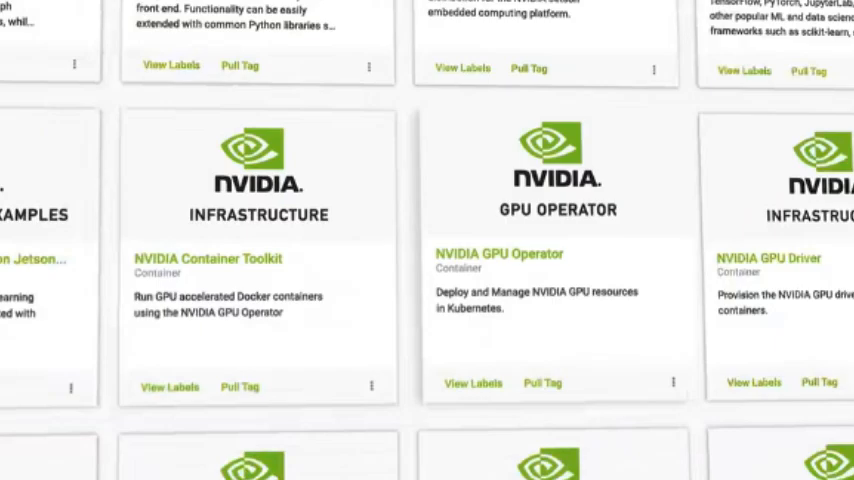
{"action": "scroll", "scroll_direction": "down", "scroll_amount": 3}
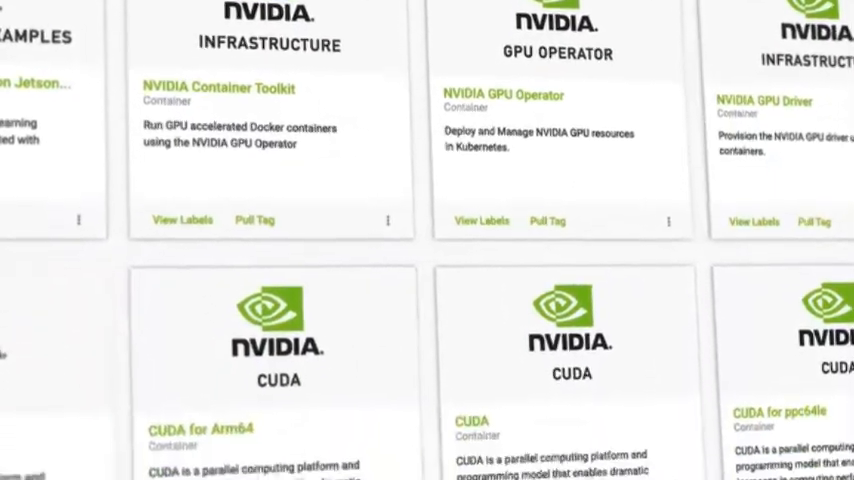